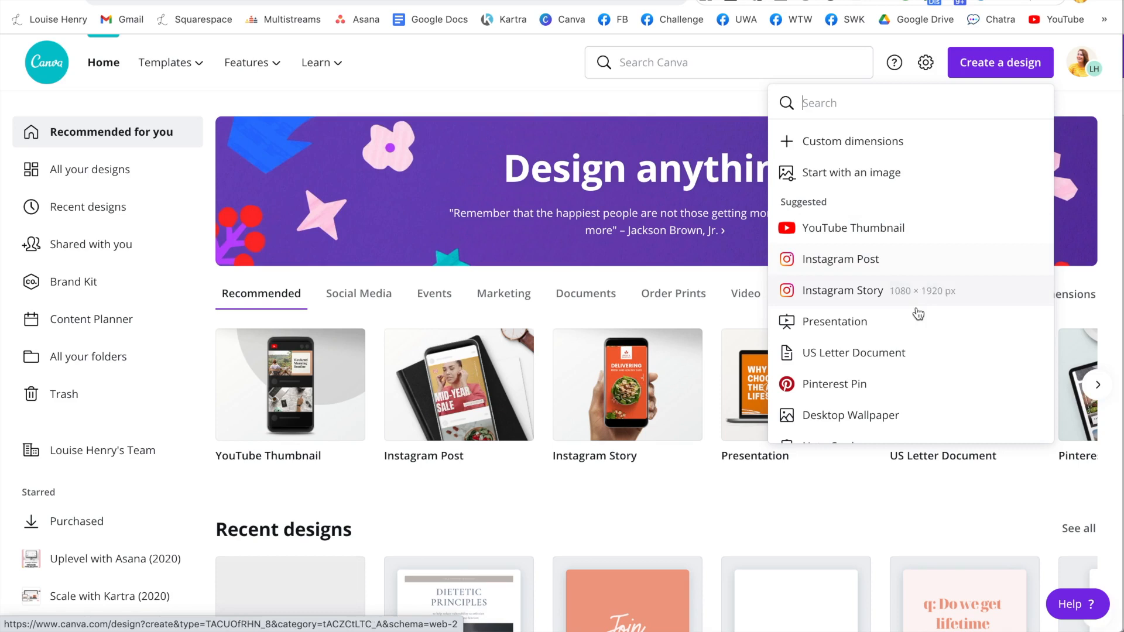
# Step: Start a new blank YouTube Thumbnail design from the Canva home page
pyautogui.click(853, 227)
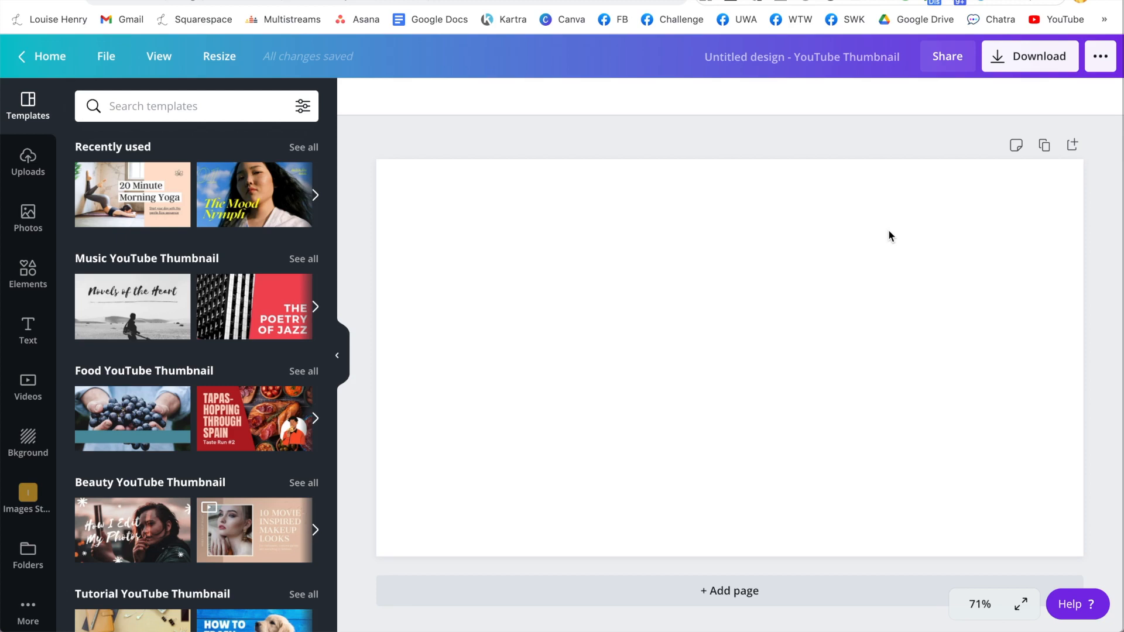
# Step: Scroll the Templates panel to the 20 Minute Morning Yoga template
pyautogui.scroll(-3)
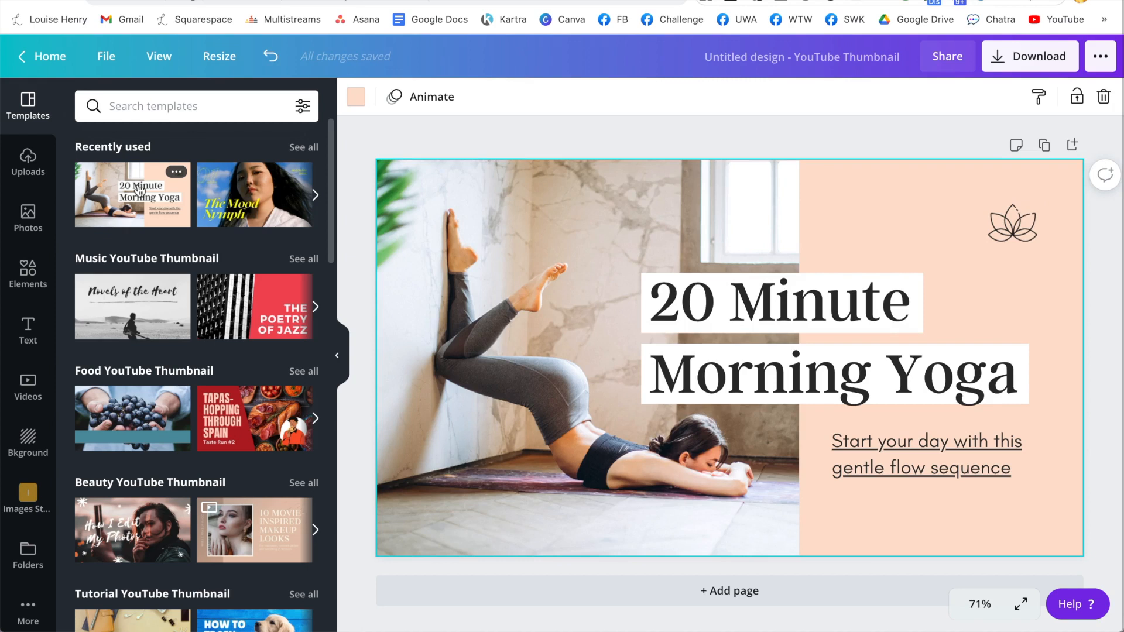
# Step: Search the Elements library for 'handdrawn' and browse through the results
pyautogui.click(27, 274)
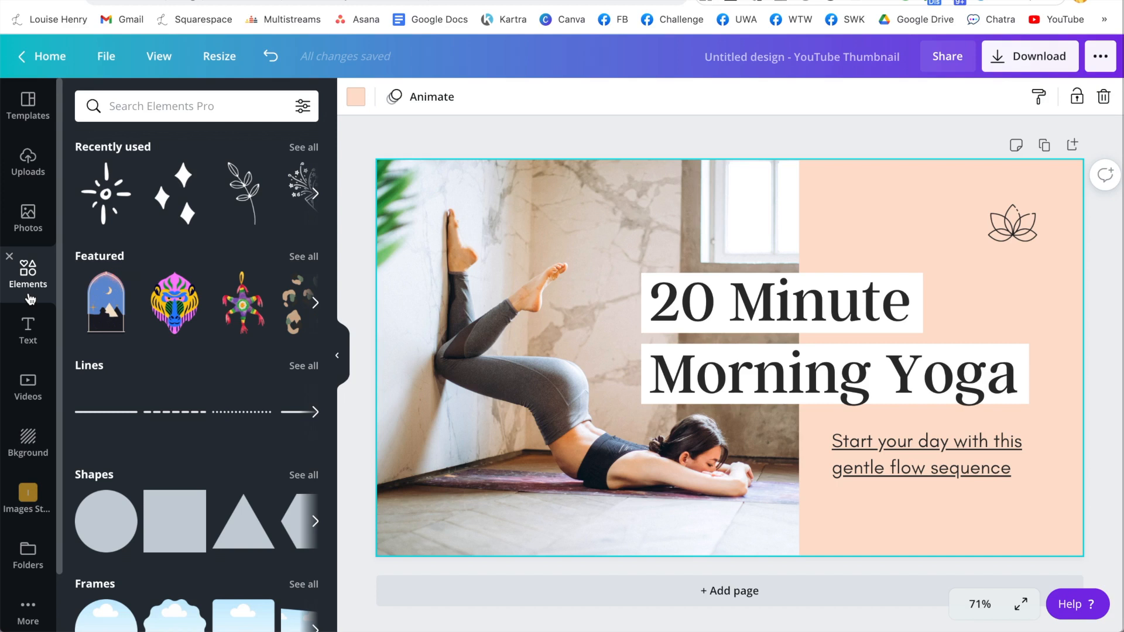
pyautogui.click(179, 106)
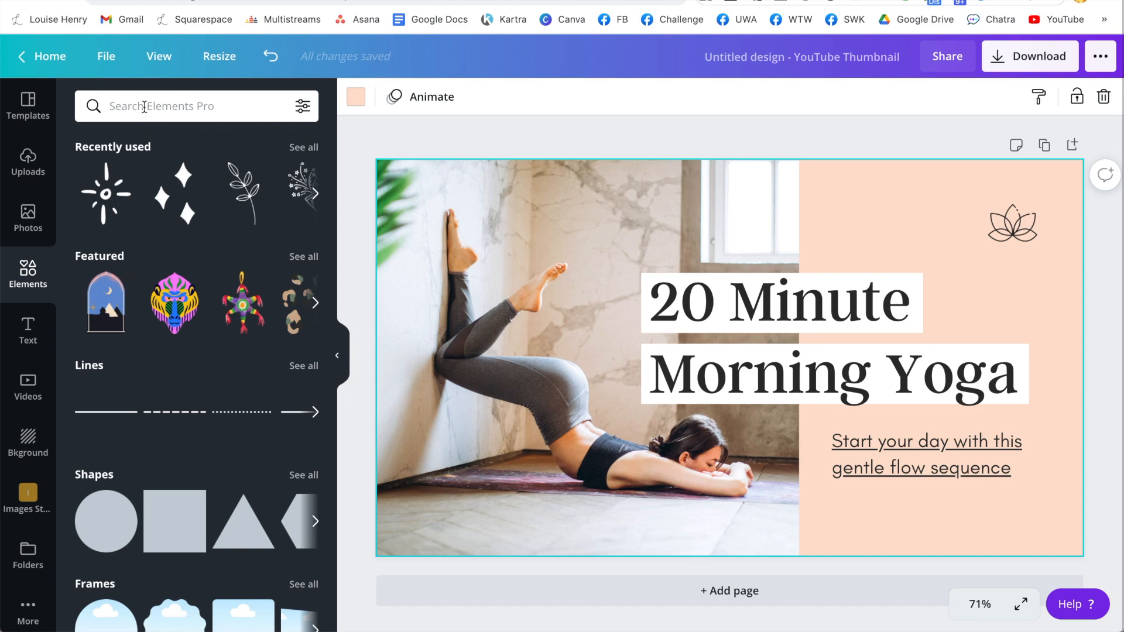
pyautogui.write('handdrawn')
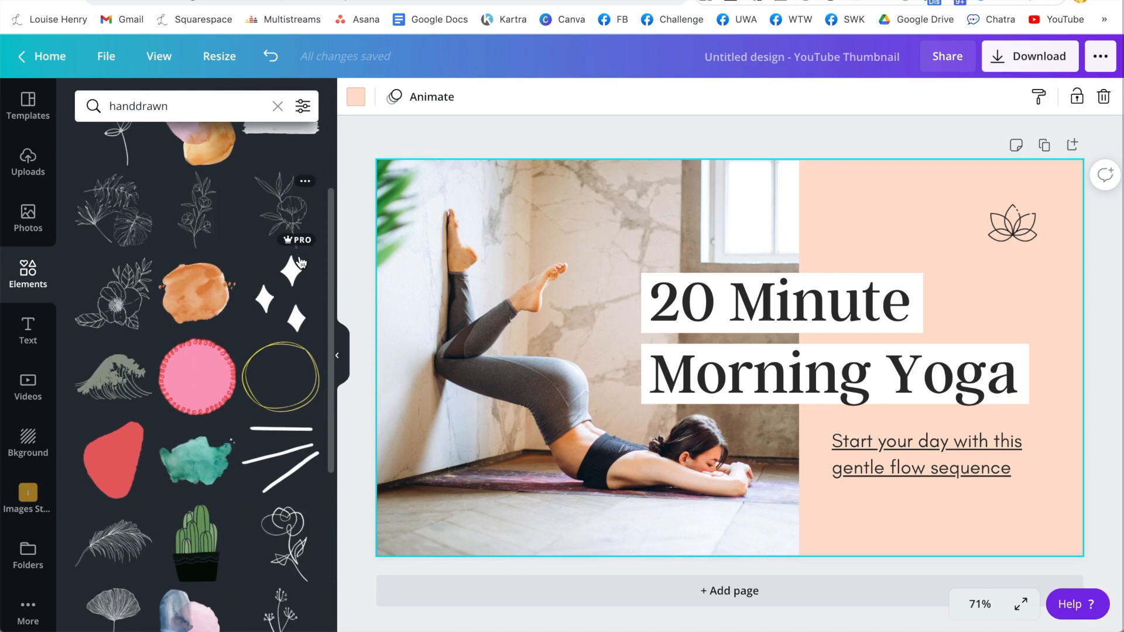
pyautogui.scroll(-3)
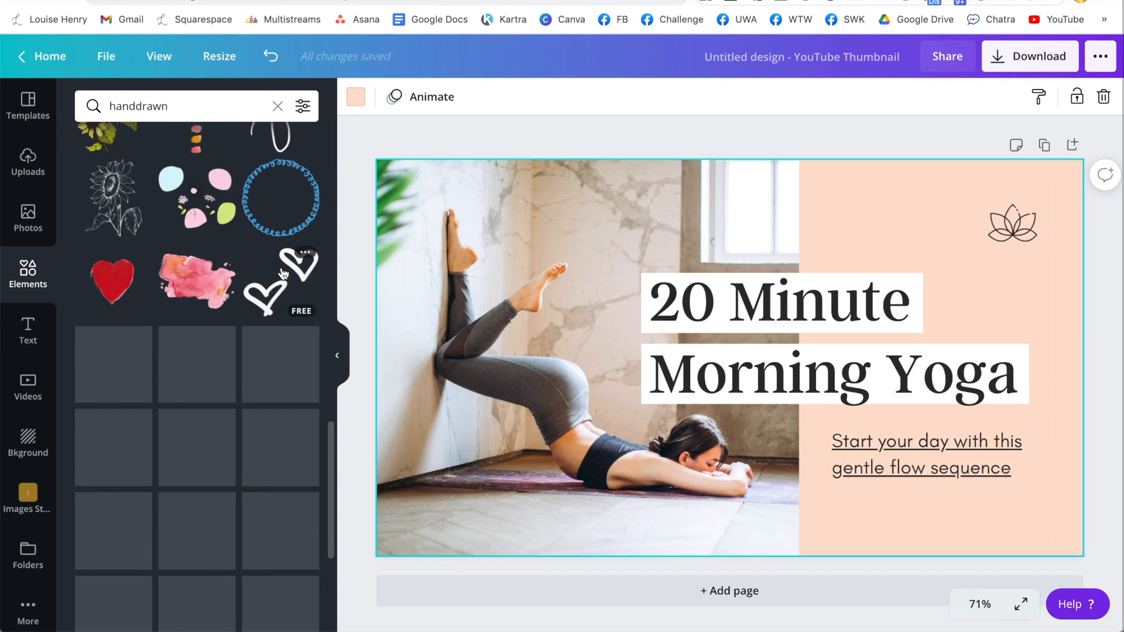
pyautogui.scroll(-3)
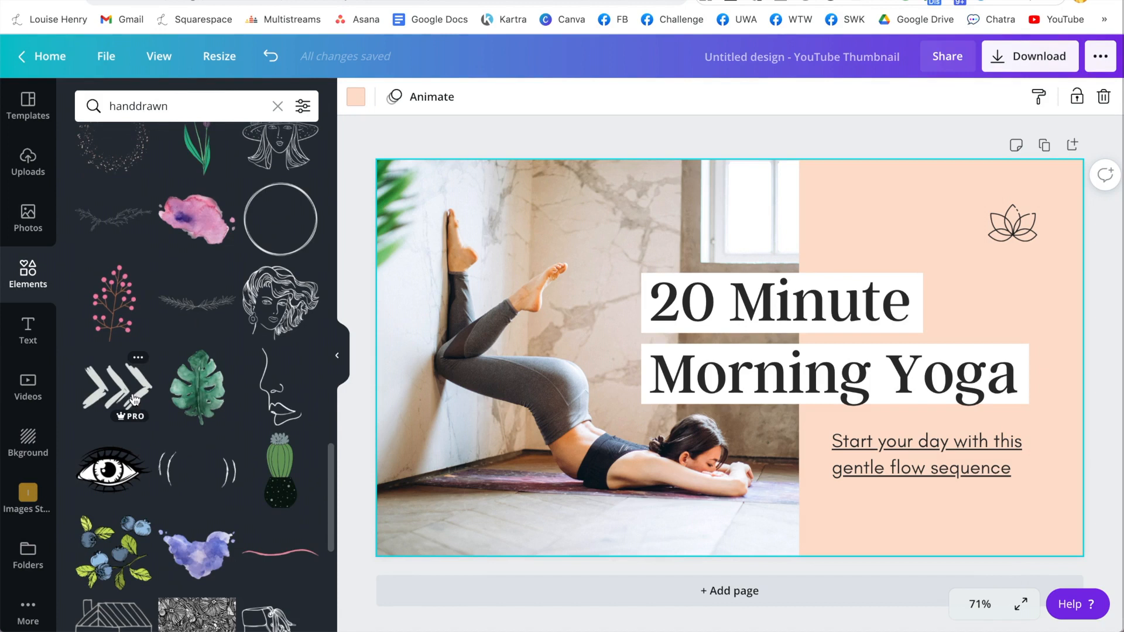
pyautogui.moveTo(325, 267)
pyautogui.write('doodle')
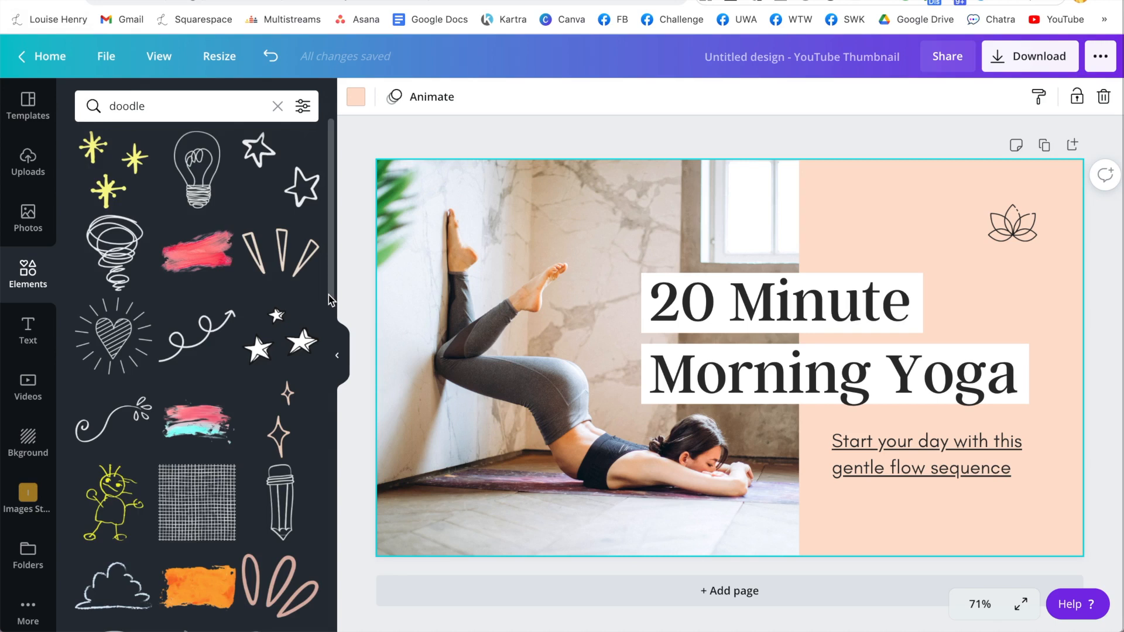
pyautogui.scroll(-3)
pyautogui.write('handdrawn')
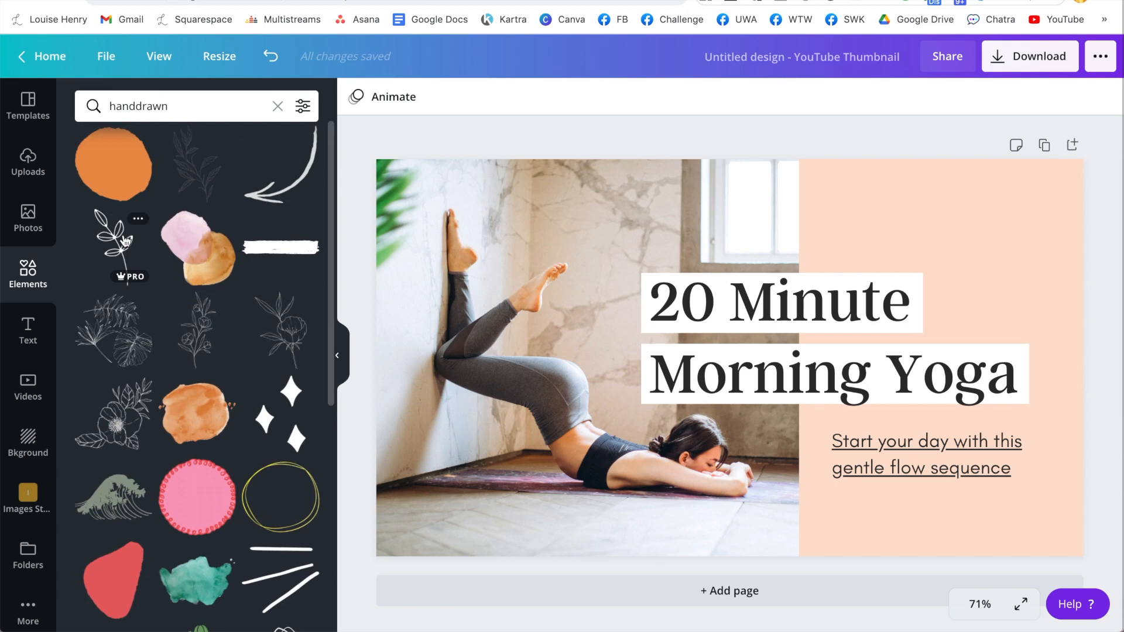
# Step: Add a hand-drawn leaf, sparkle doodles and a sunburst doodle to the thumbnail
pyautogui.click(113, 243)
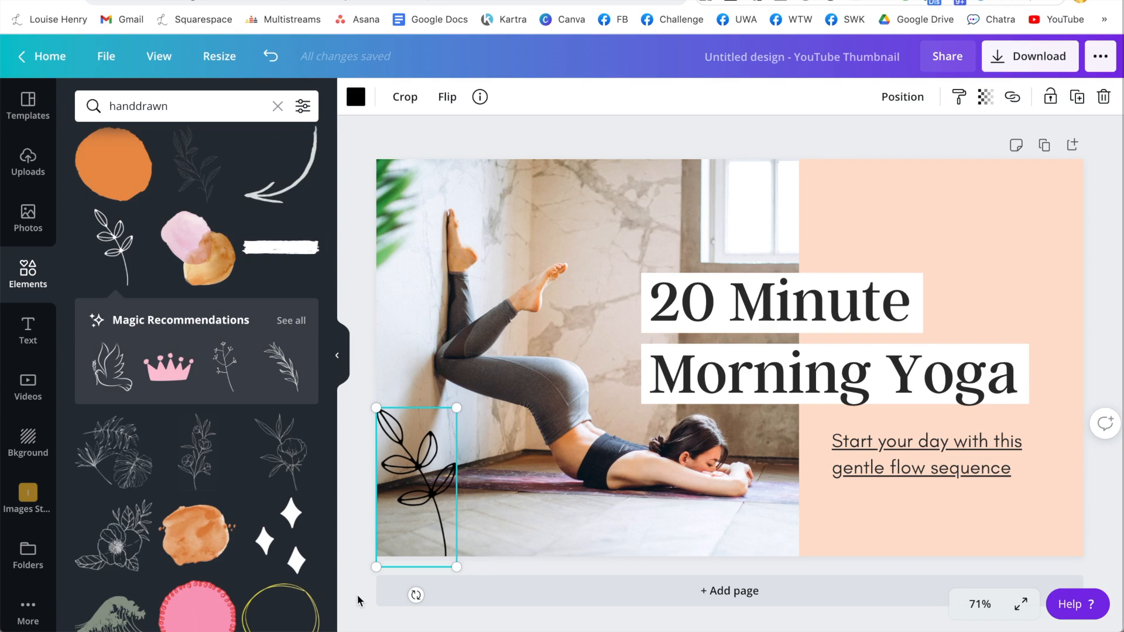
pyautogui.click(716, 498)
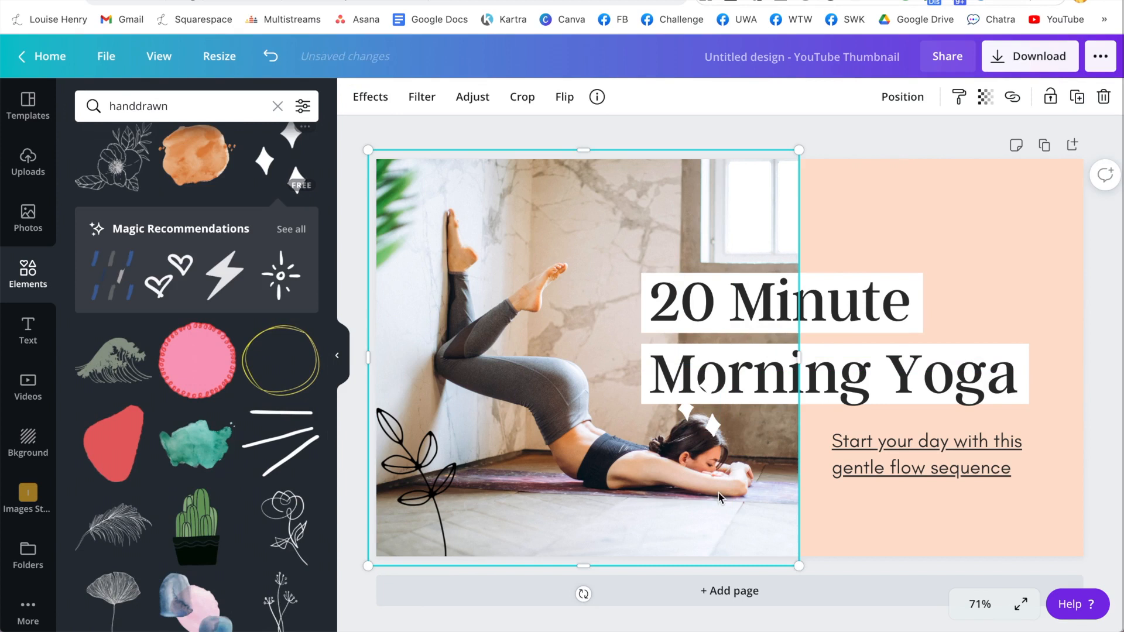
pyautogui.click(281, 276)
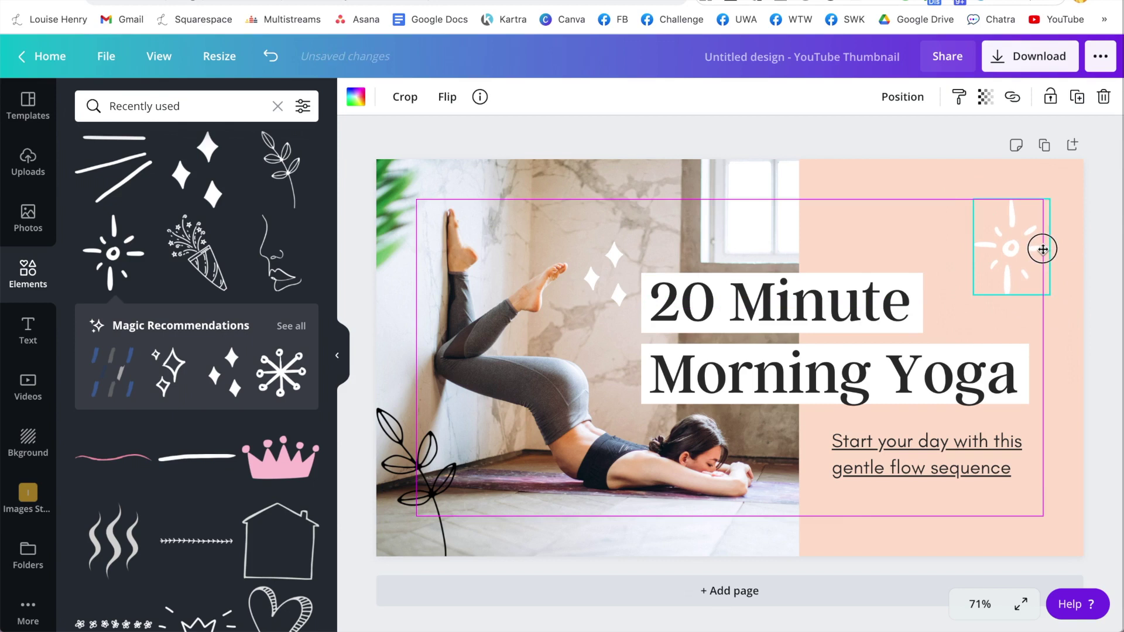
pyautogui.click(355, 96)
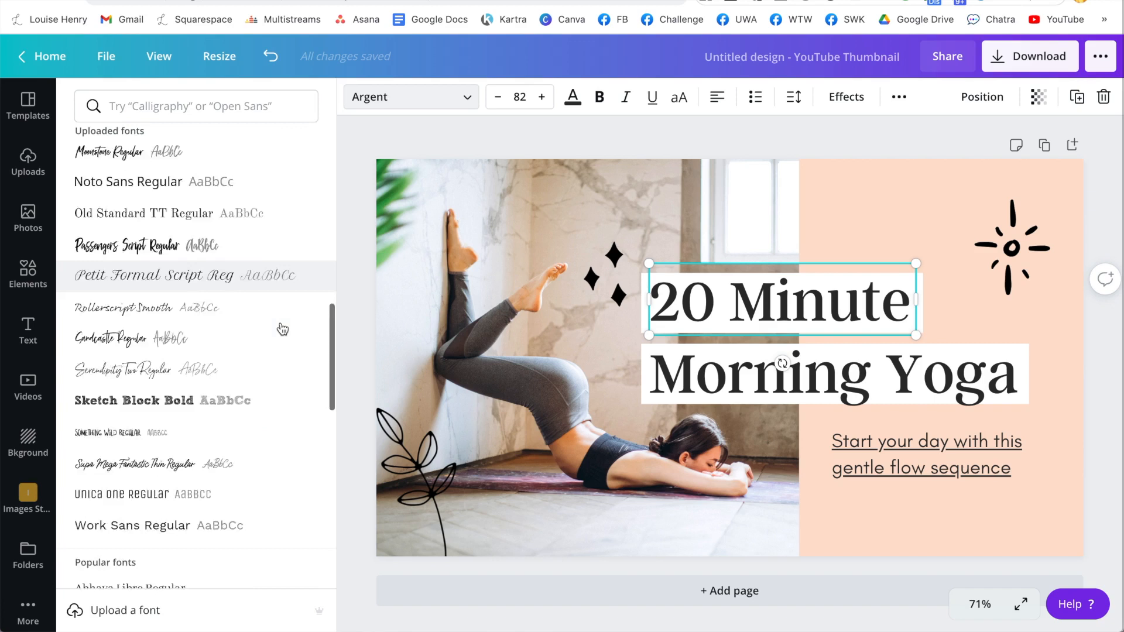
# Step: Set the '20 Minute' heading to the handwritten Jonathan script font
pyautogui.scroll(-3)
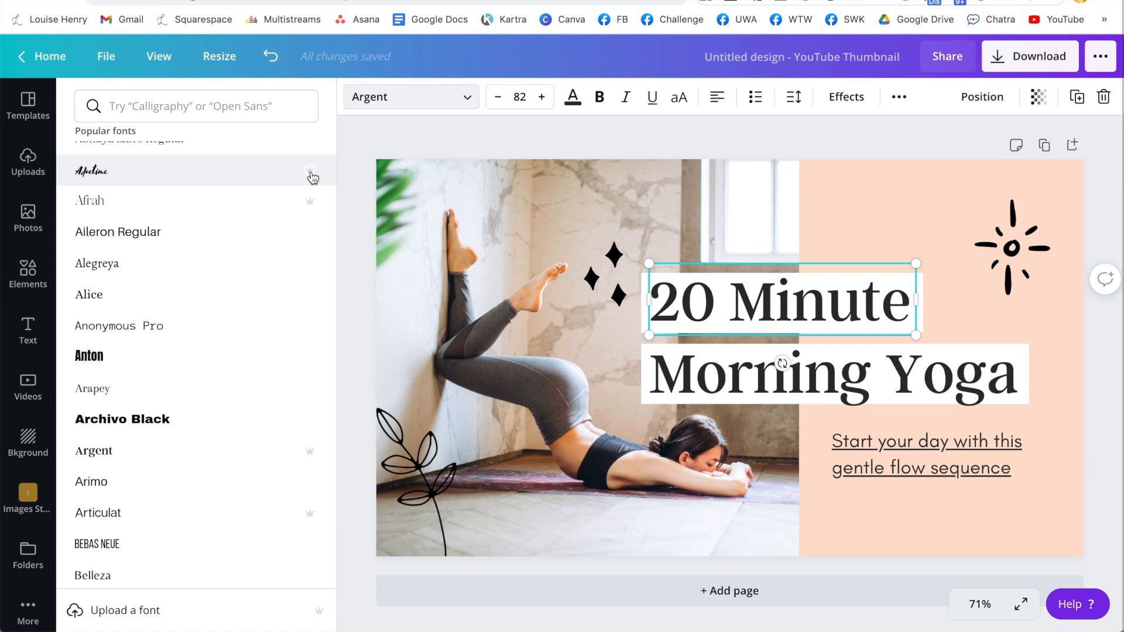
pyautogui.moveTo(127, 178)
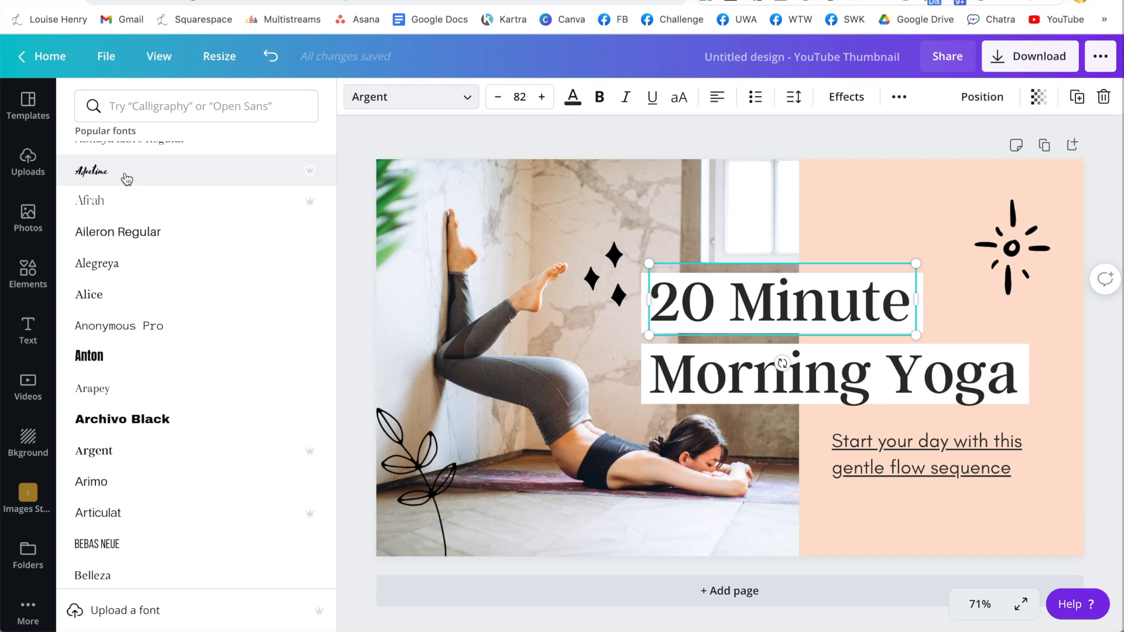
pyautogui.scroll(-3)
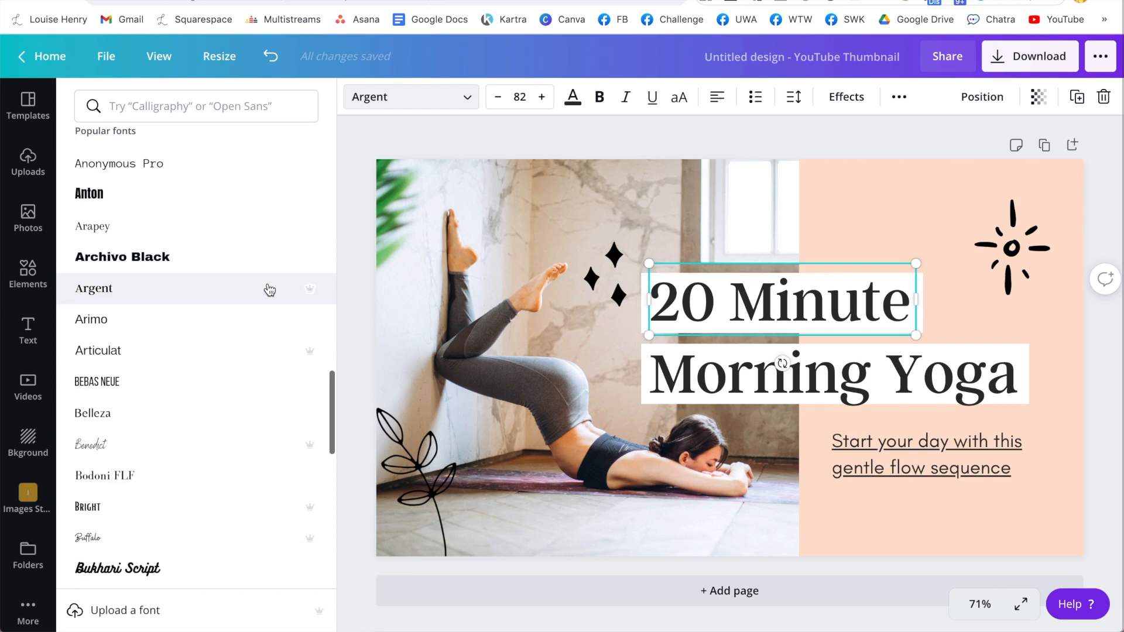
pyautogui.scroll(-3)
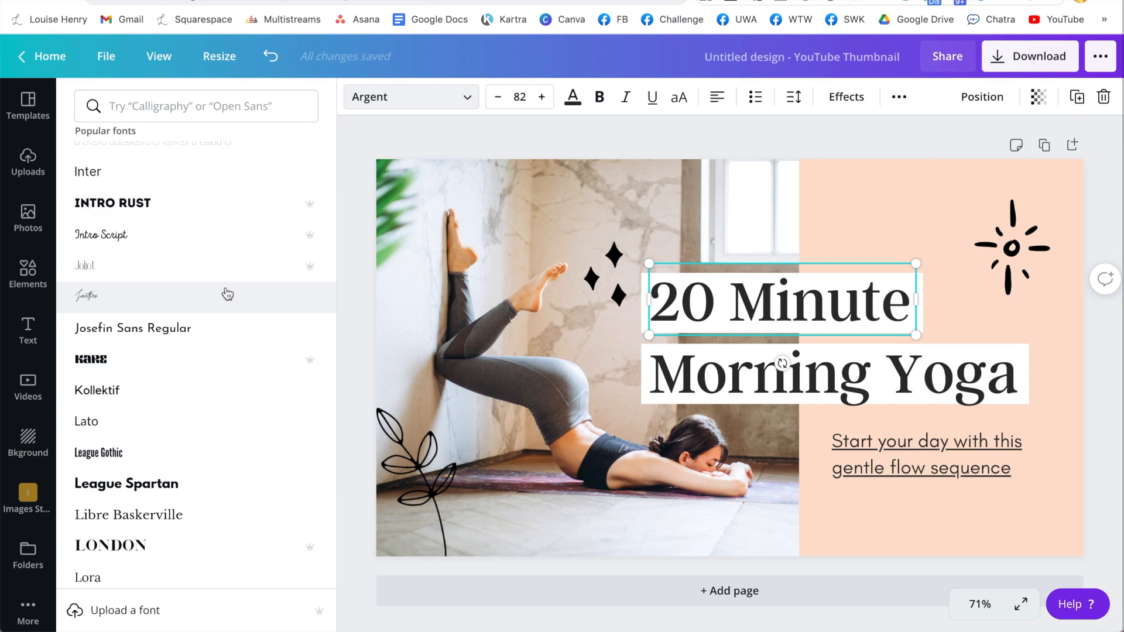
pyautogui.click(86, 295)
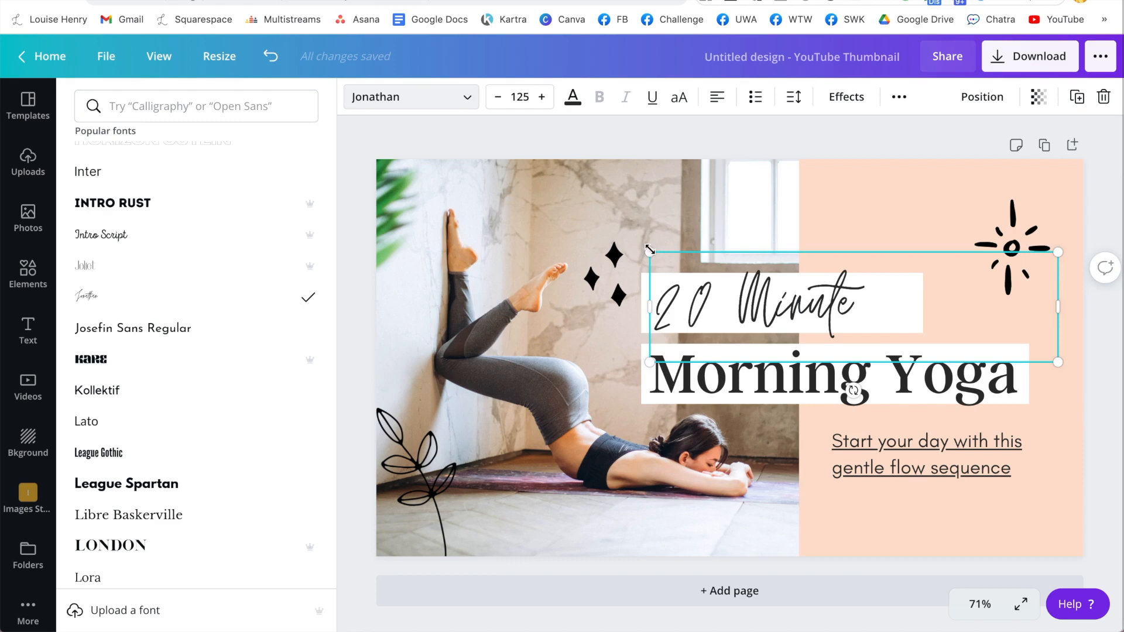
pyautogui.click(28, 274)
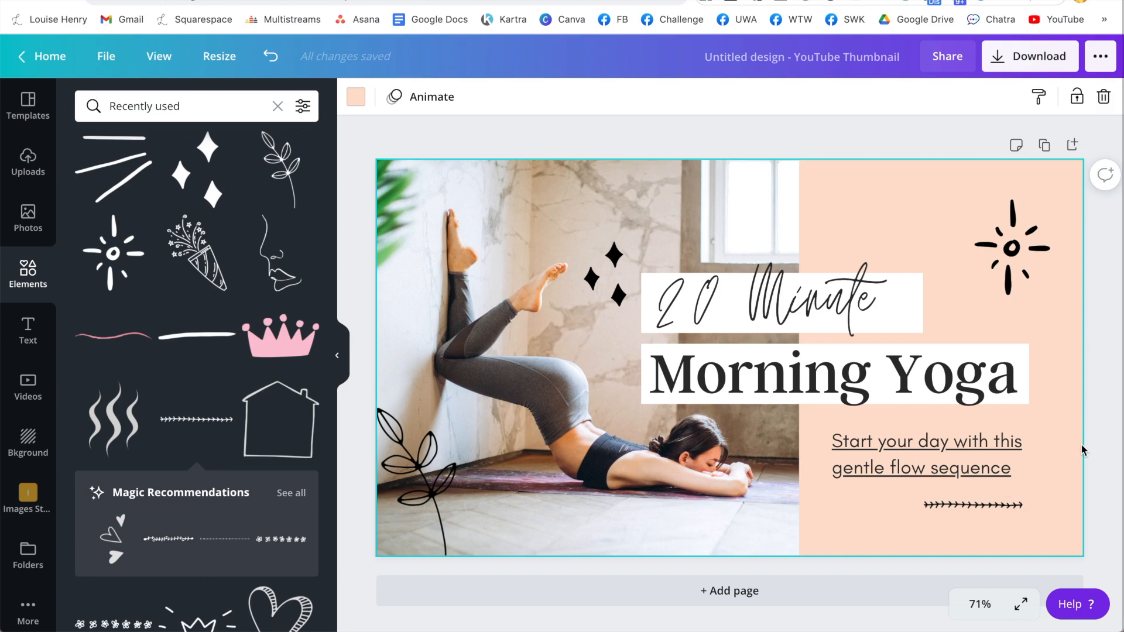
pyautogui.moveTo(1075, 354)
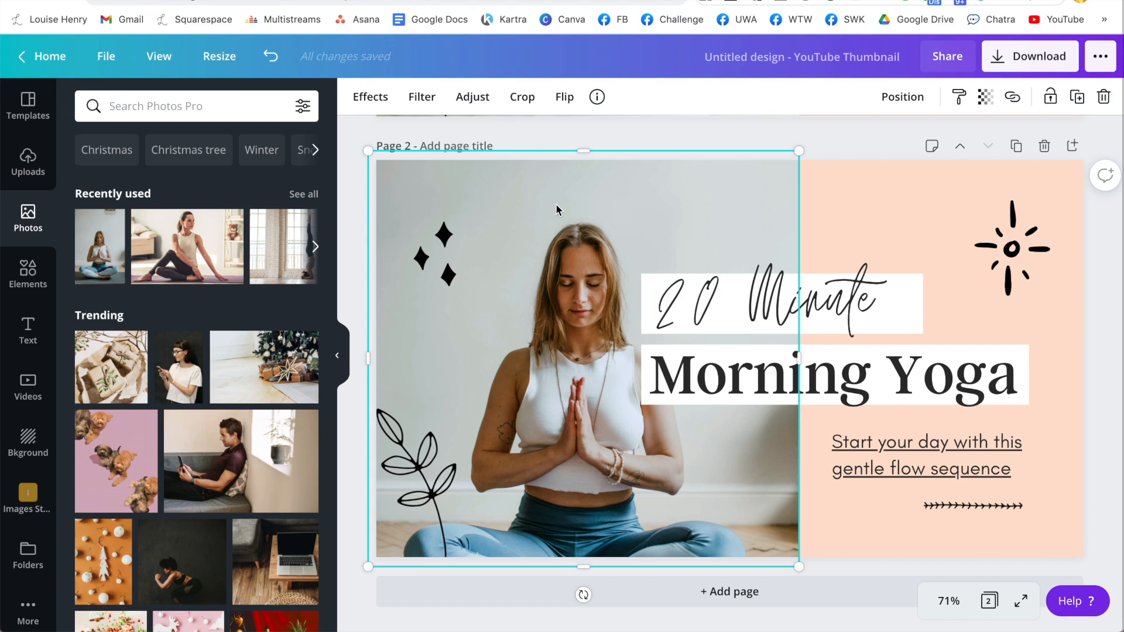
# Step: Bring up the image effects for the meditation photo on page 2
pyautogui.click(370, 96)
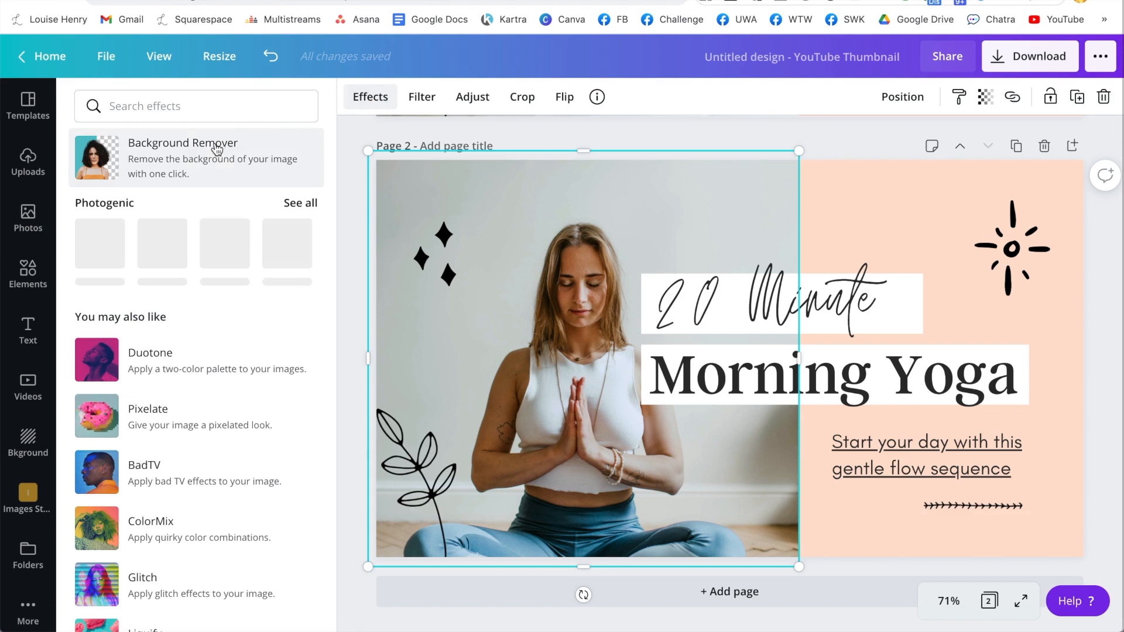
# Step: Cut out the meditating woman with Background Remover
pyautogui.click(183, 157)
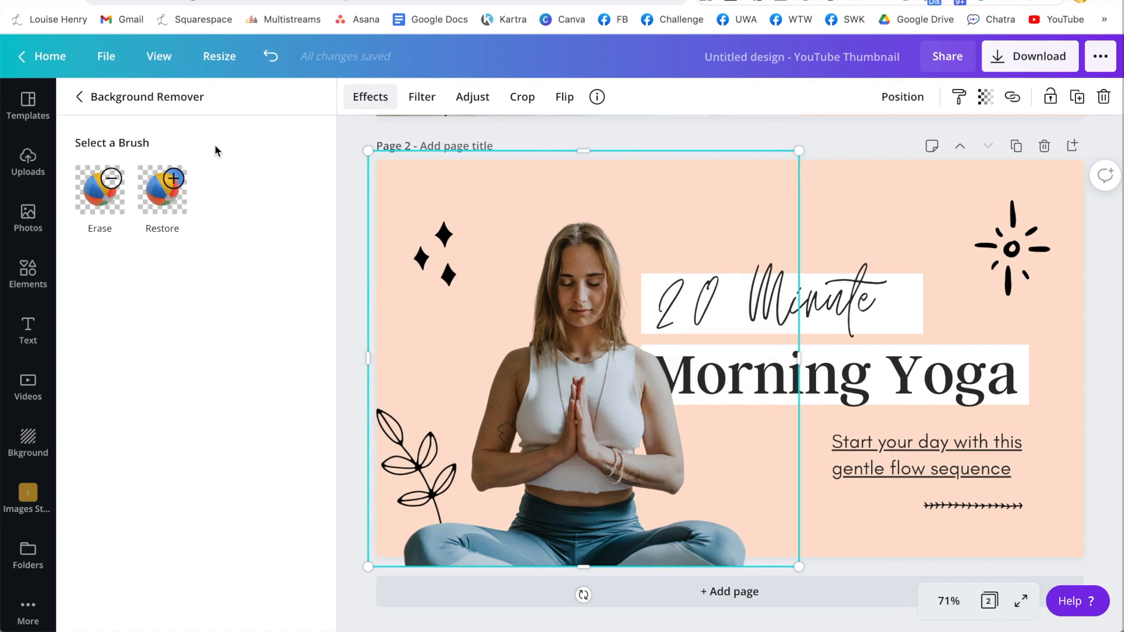
pyautogui.click(28, 218)
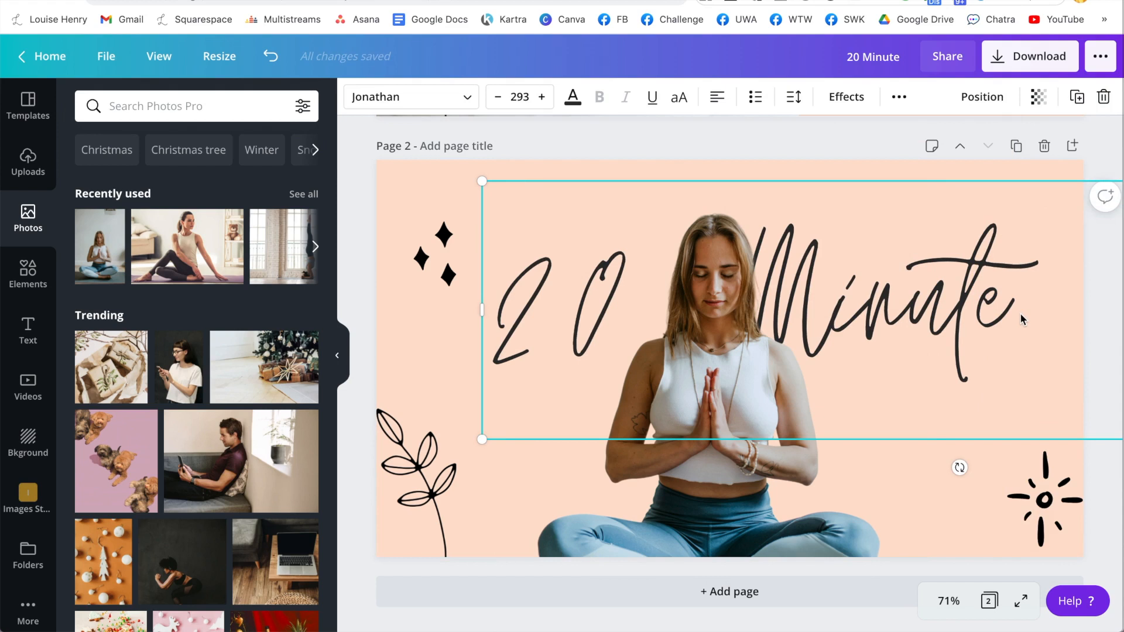
# Step: Send the script yoga text behind the cutout woman with Position > To back
pyautogui.click(982, 97)
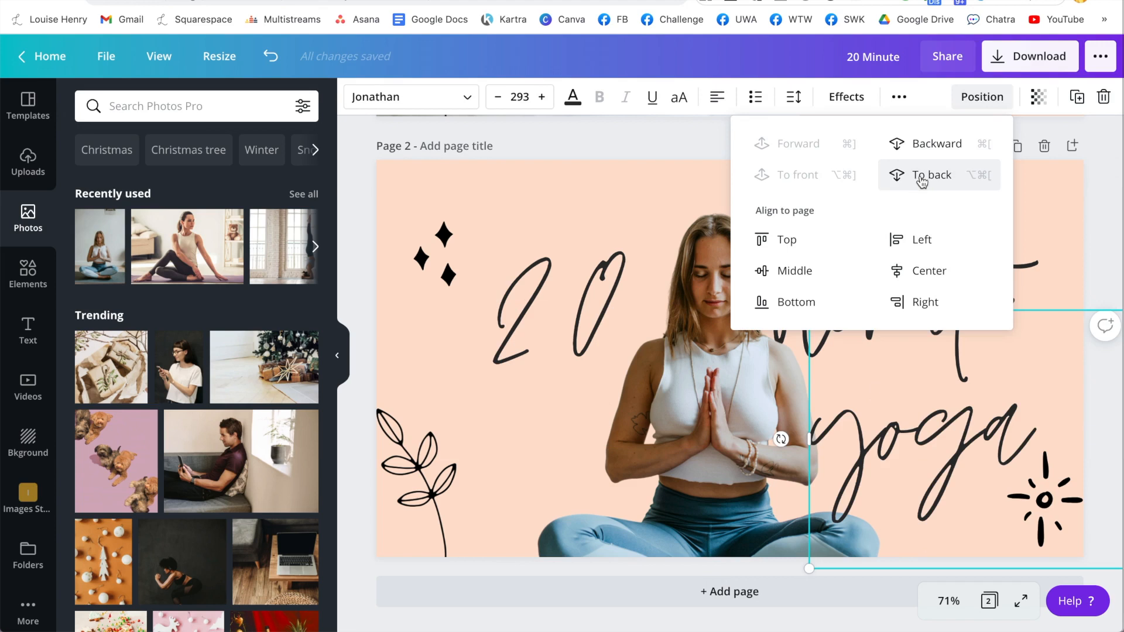
pyautogui.click(931, 175)
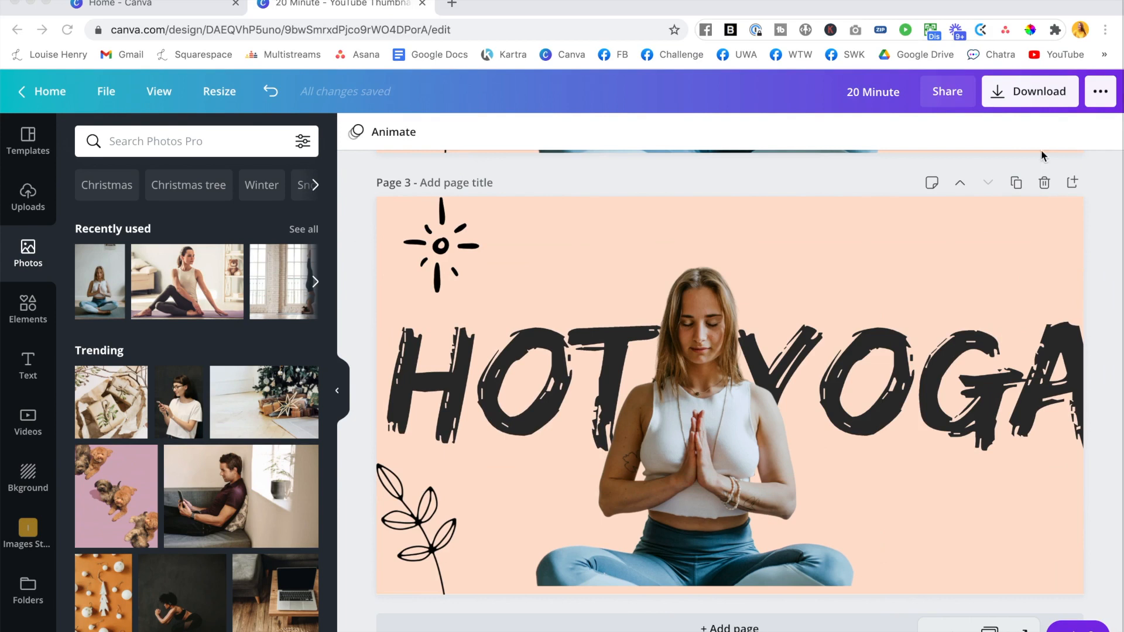
pyautogui.click(1029, 91)
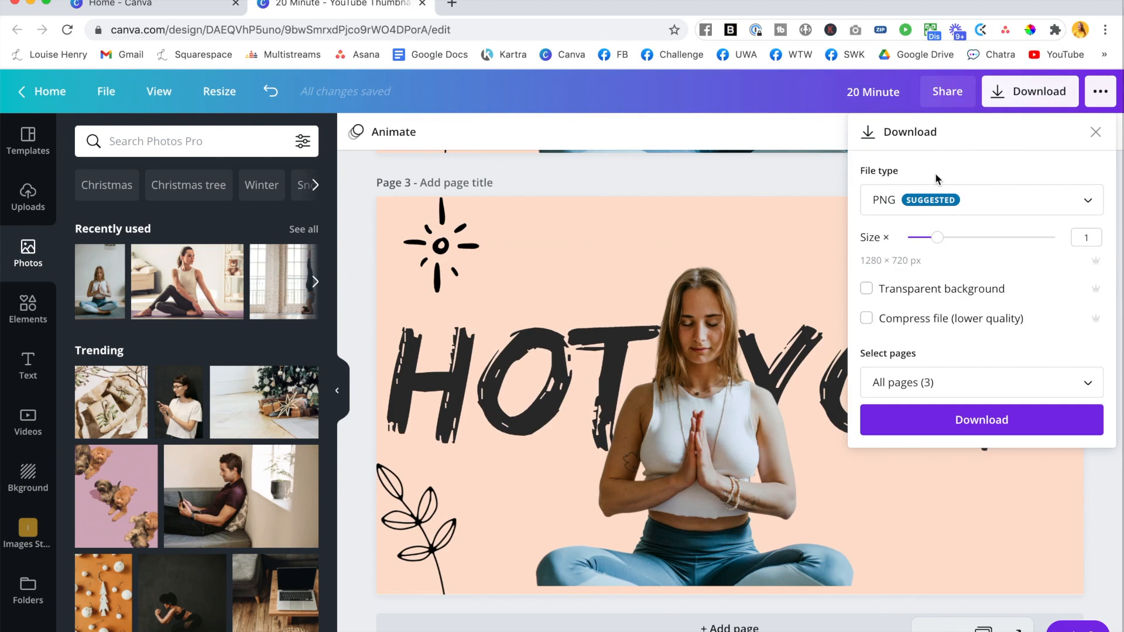
pyautogui.click(1094, 132)
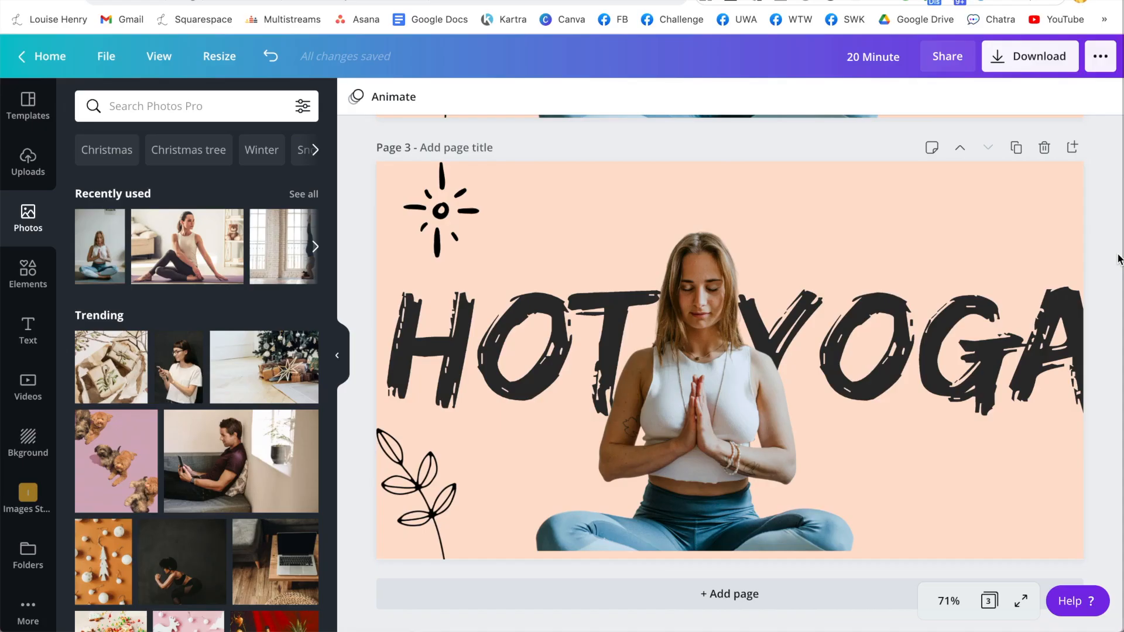